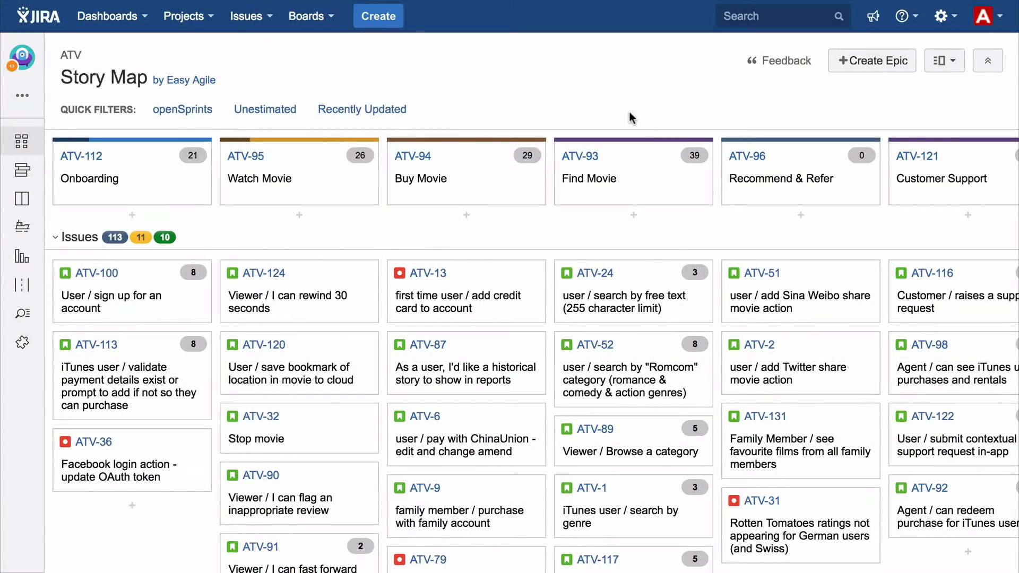
Step: Move the Find Movie epic to sit right after Onboarding, ahead of Buy Movie and Watch Movie
scroll(down, 3)
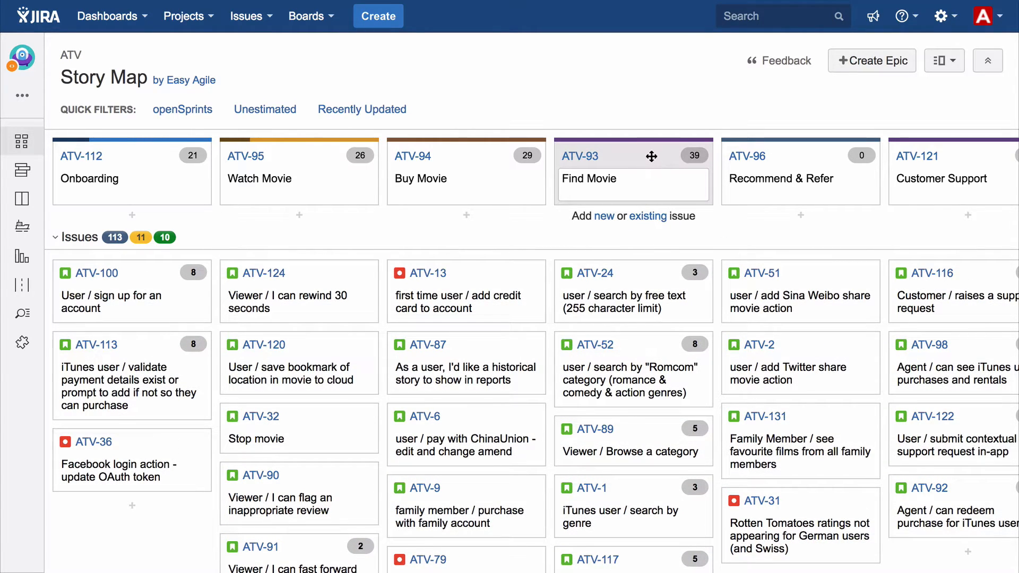
drag(634, 156, 299, 156)
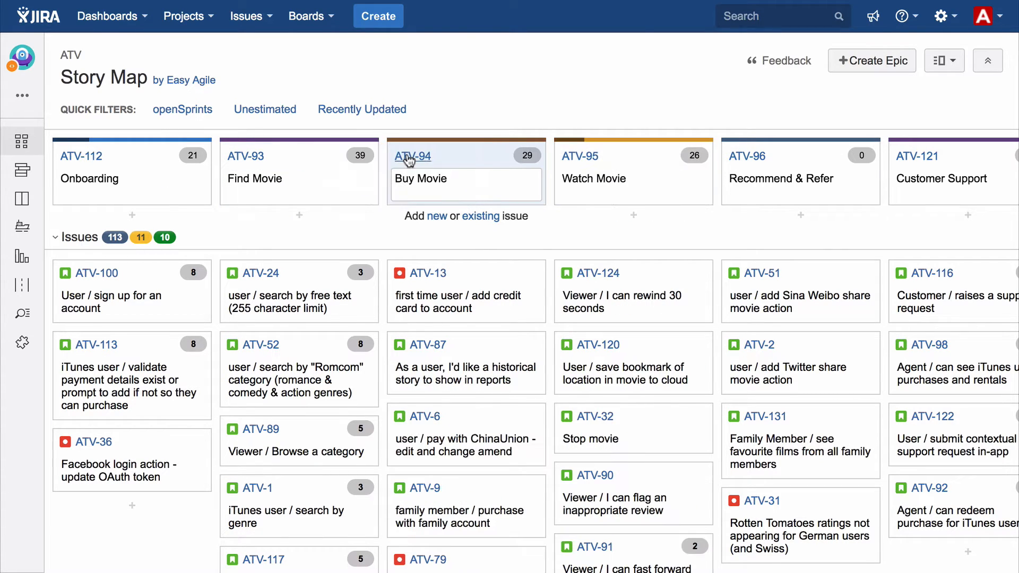
click(465, 302)
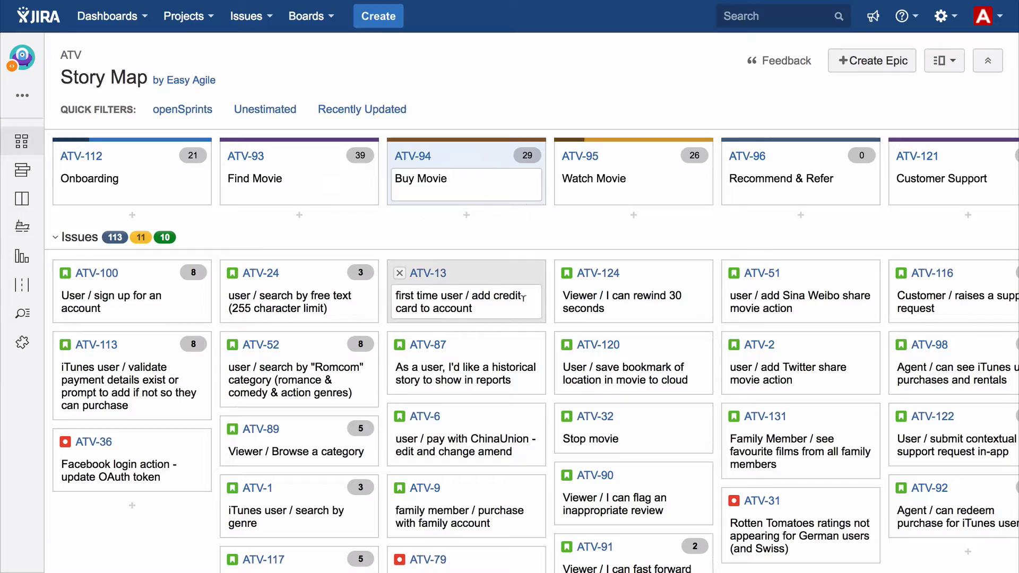
scroll(right, 3)
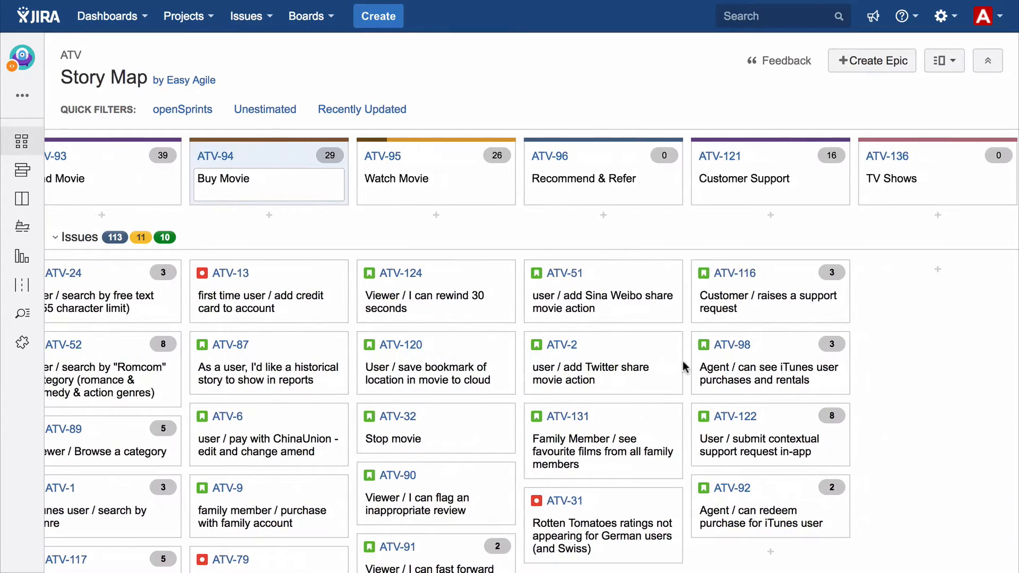
Step: Create a new Broadcast Radio epic and estimate Watch Movie stories to a 42-point total
click(871, 60)
text(Broadcast Radio)
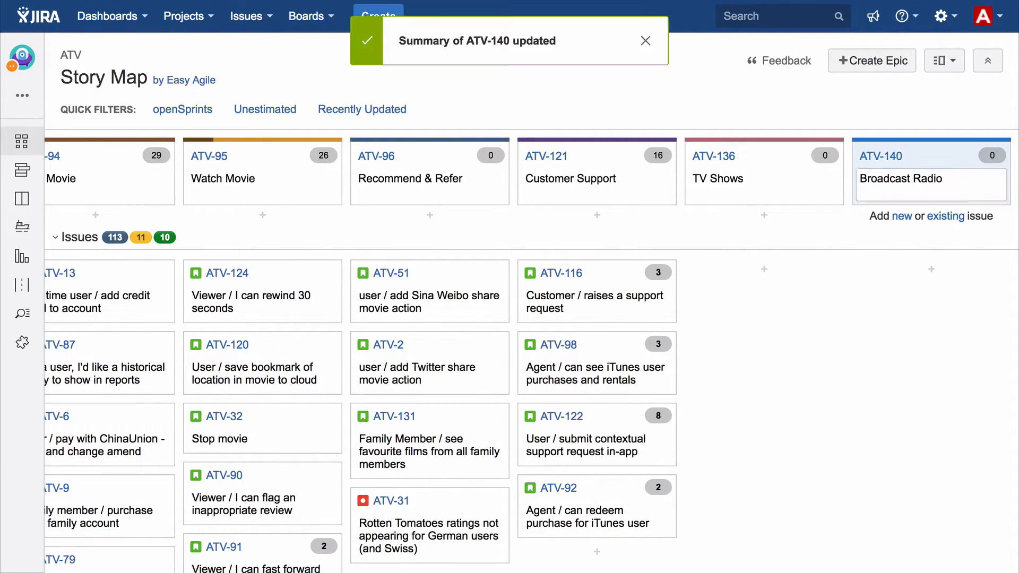
click(945, 216)
text(8)
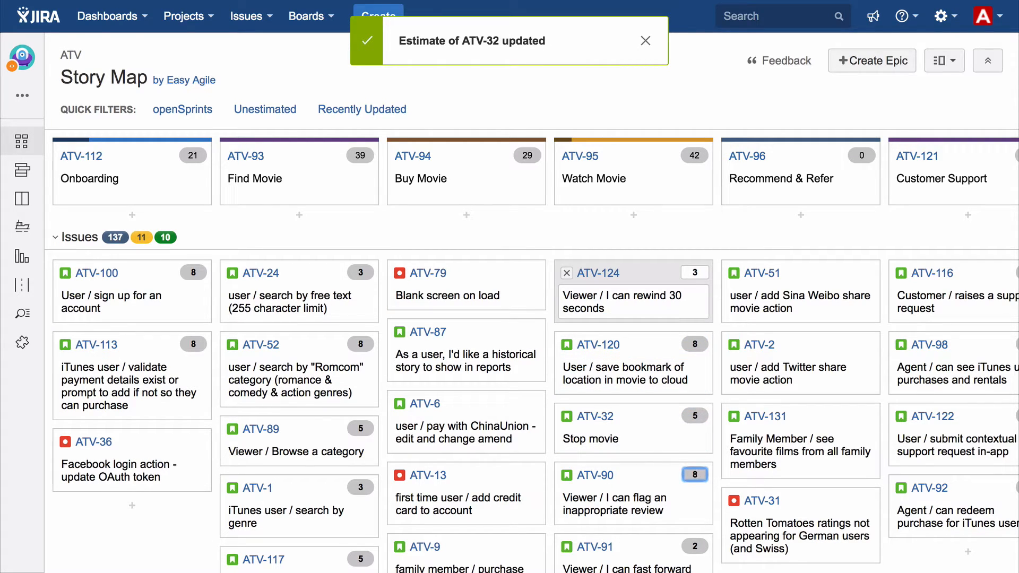
Step: Group the map by sprint and move gift card story ATV-33 from Sprint 1 into Sprint 2
click(645, 40)
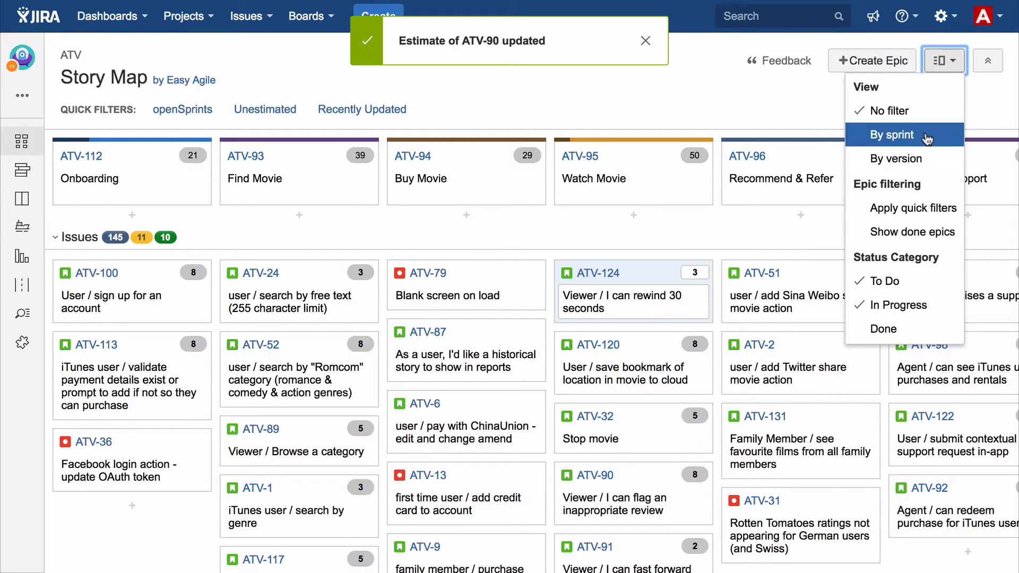
click(891, 134)
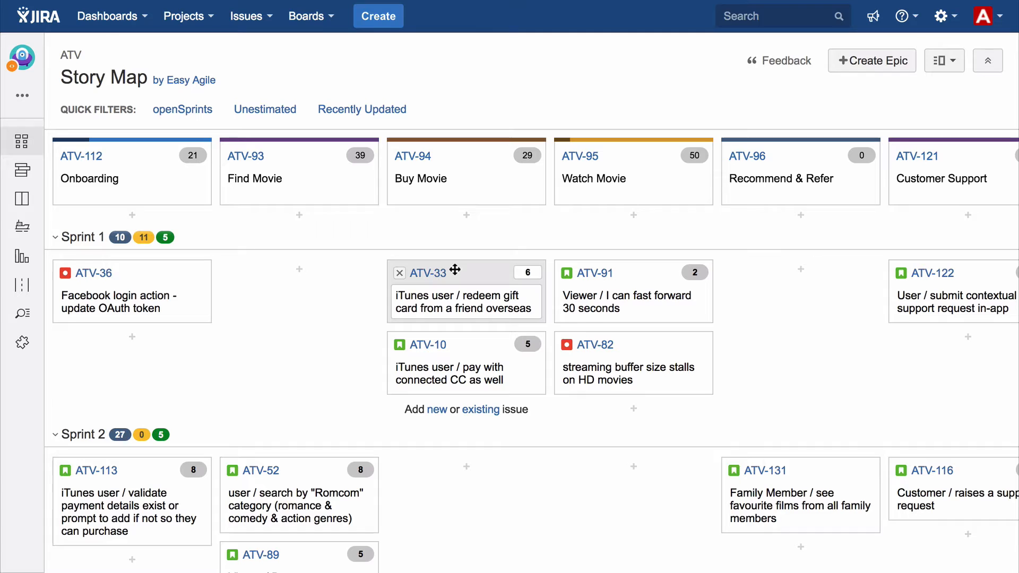
drag(466, 271, 466, 469)
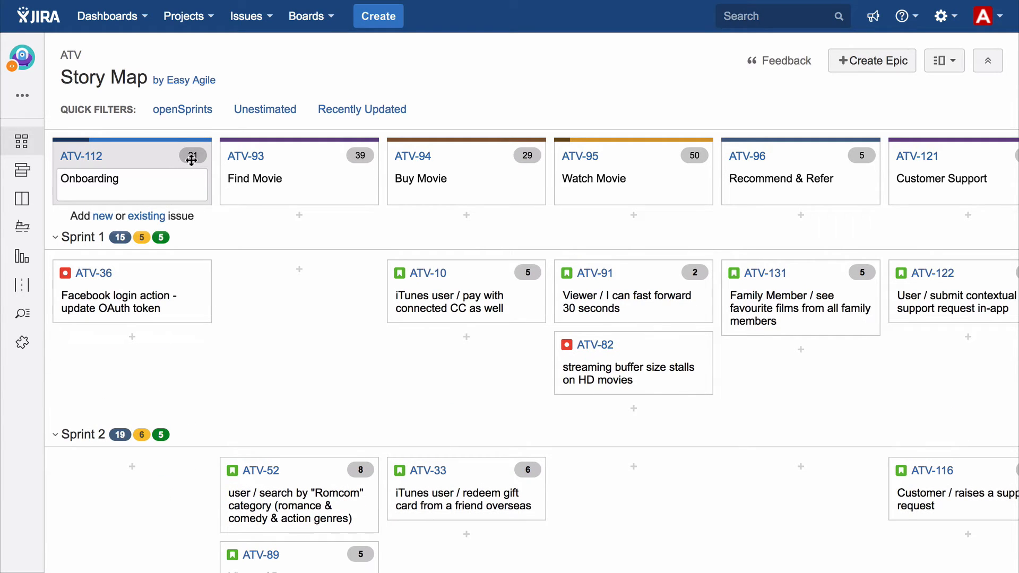
mouse_move(192, 155)
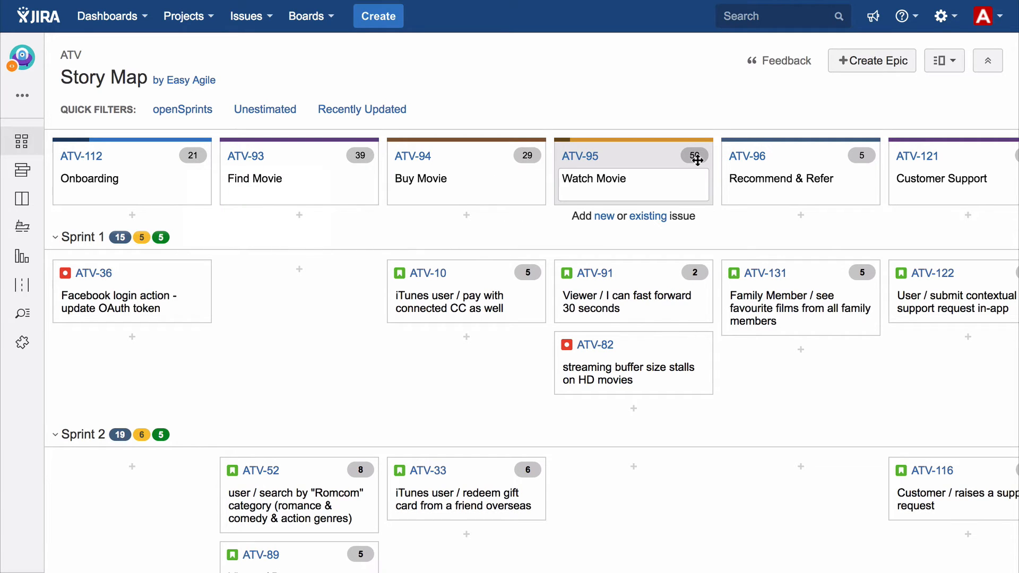
mouse_move(694, 158)
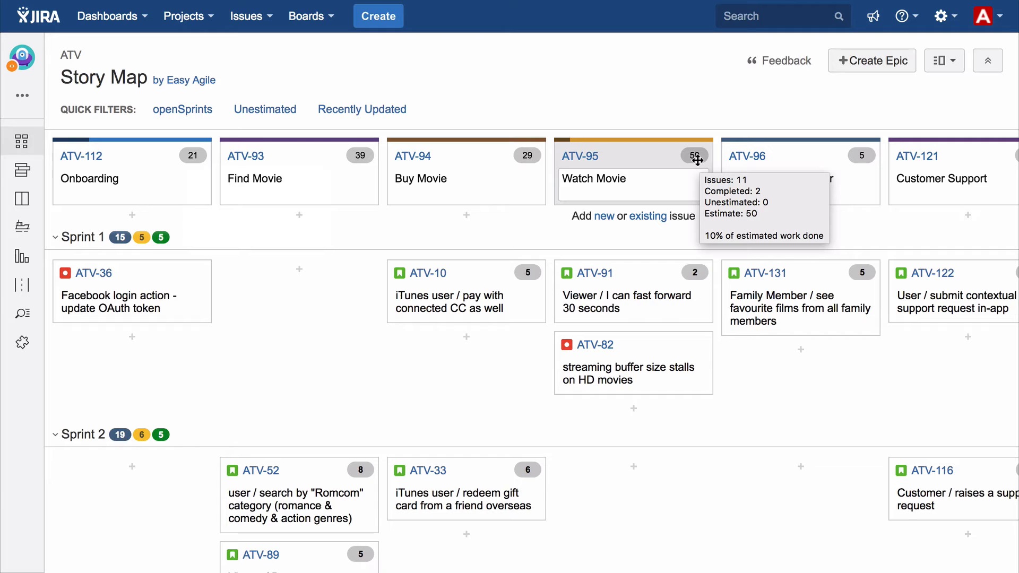
mouse_move(654, 103)
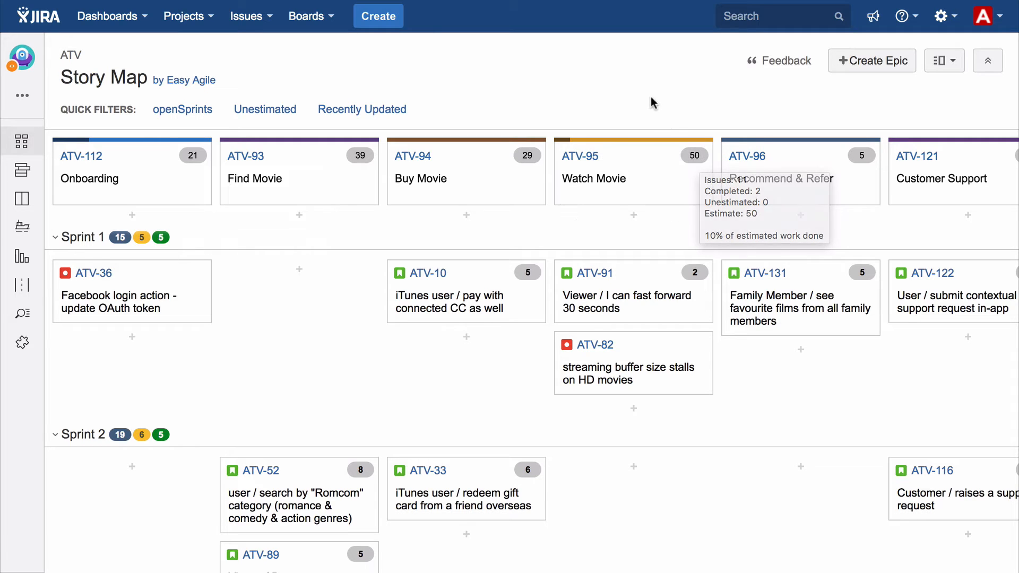
Step: Group the map by version and apply the openSprints quick filter, showing Versions 2.0–4.0
click(944, 61)
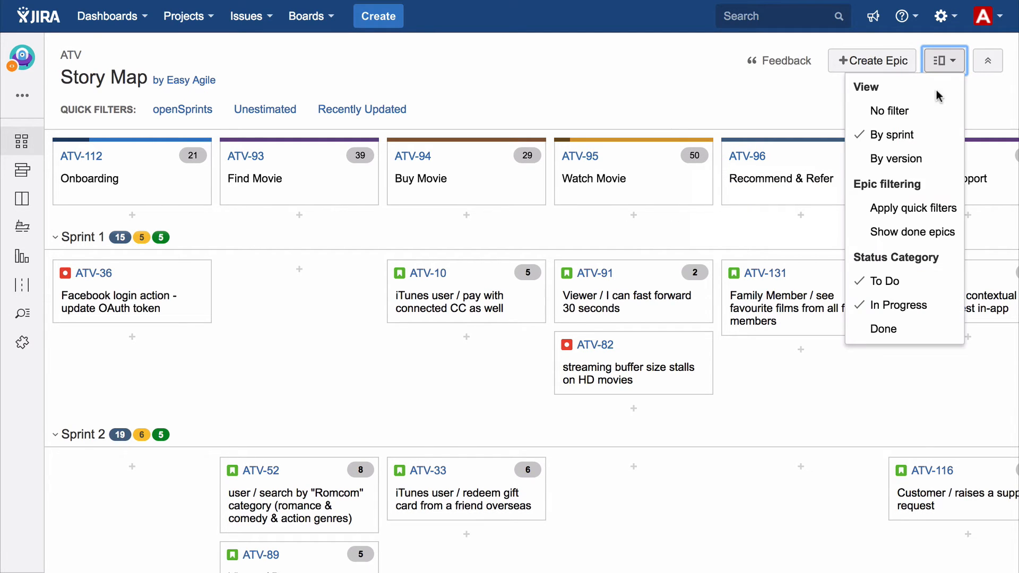
click(895, 159)
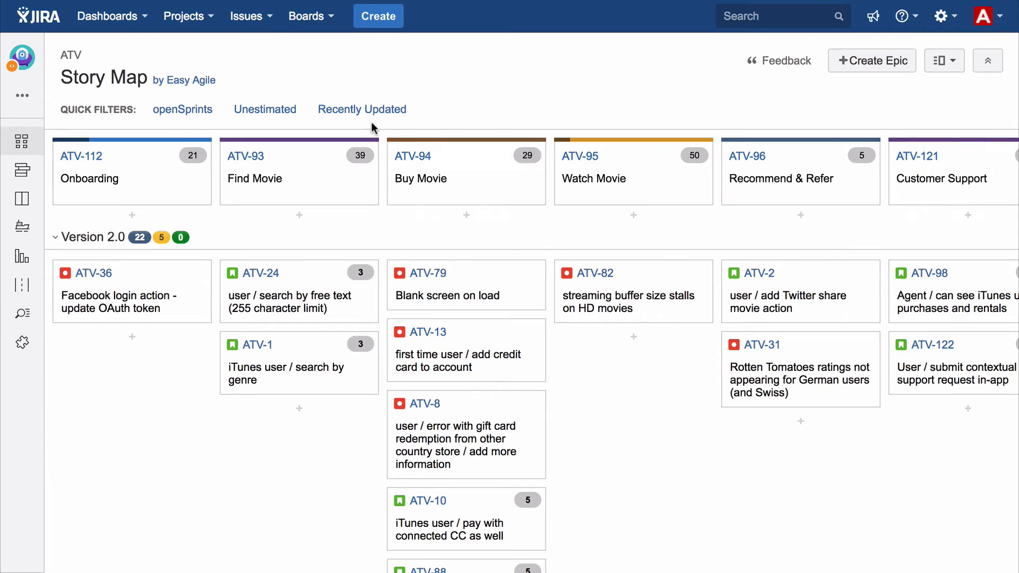
click(183, 110)
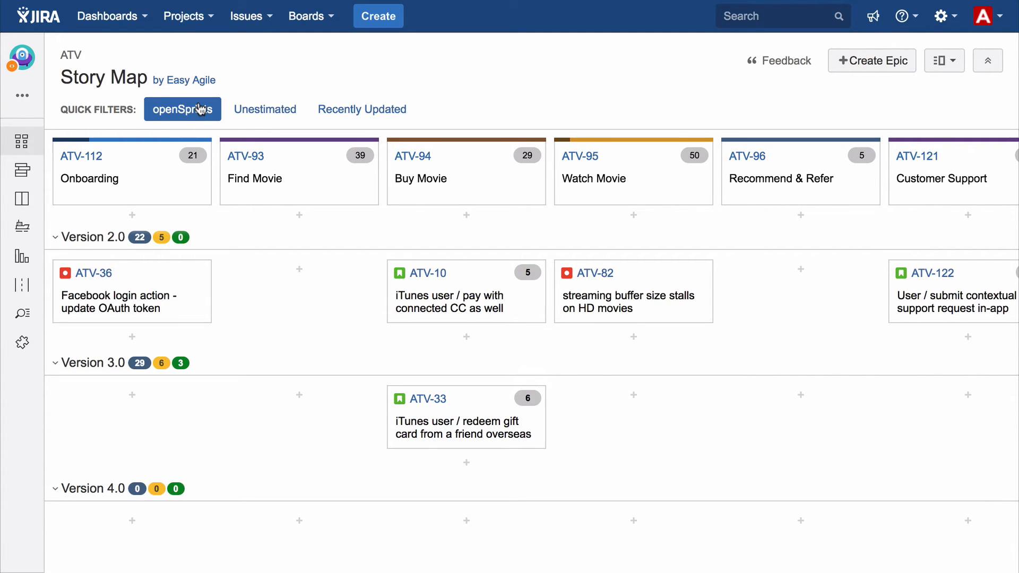
Step: Filter to unestimated stories and give ATV-2 an estimate of 5
click(266, 109)
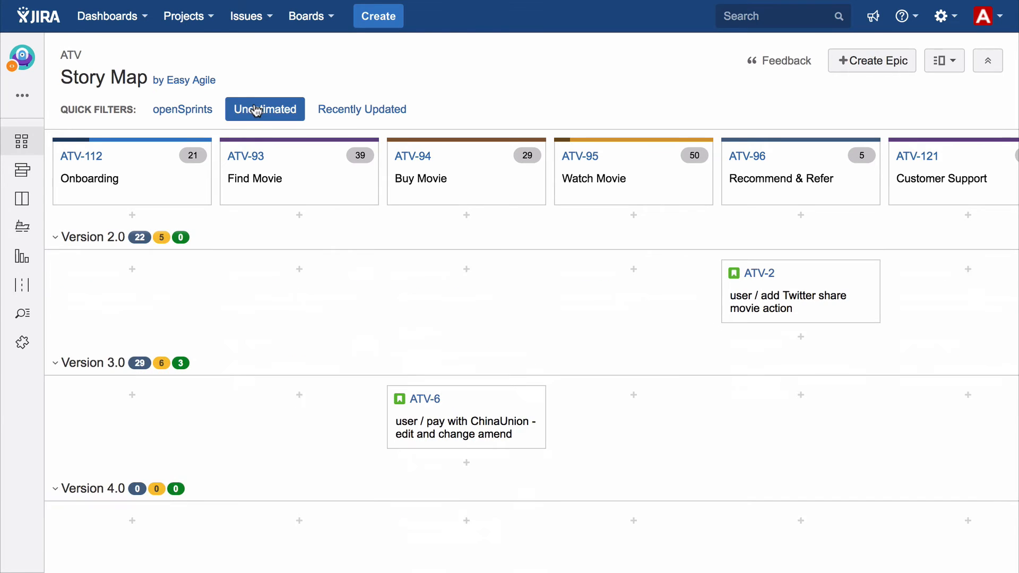
click(800, 291)
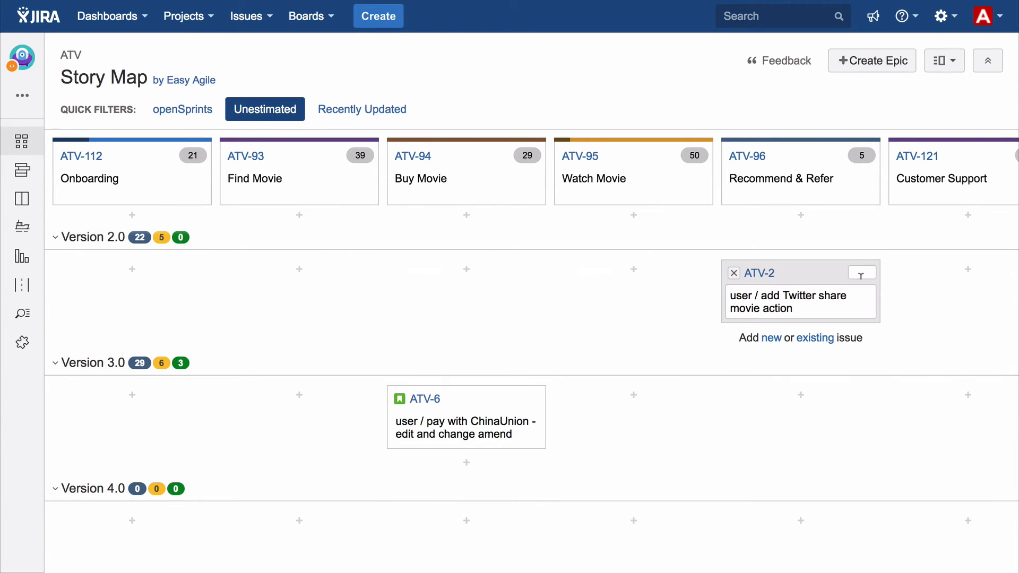
text(5)
click(527, 398)
text(8)
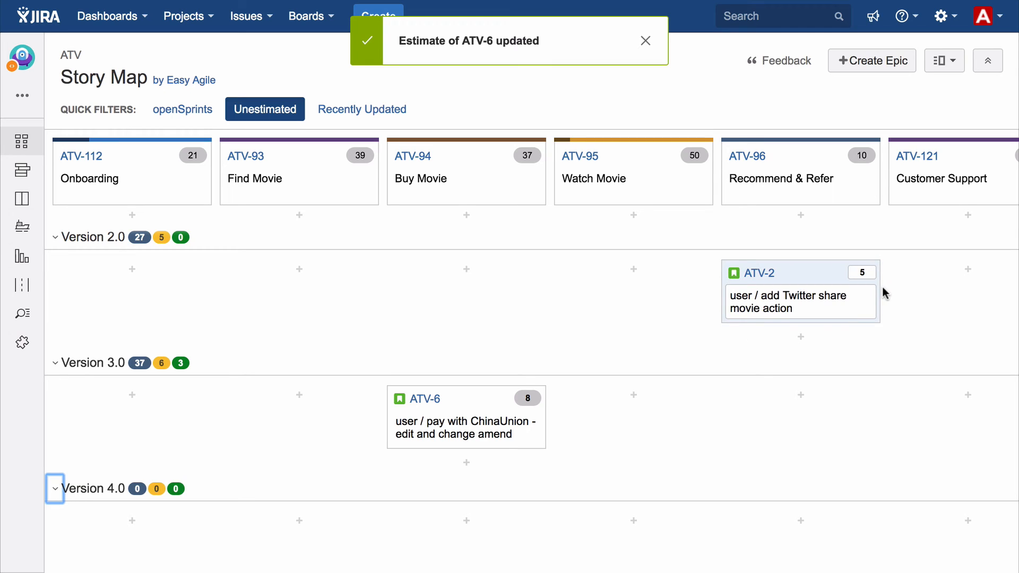
Step: Clear the Unestimated filter and show all stories with no sprint or version grouping
click(265, 109)
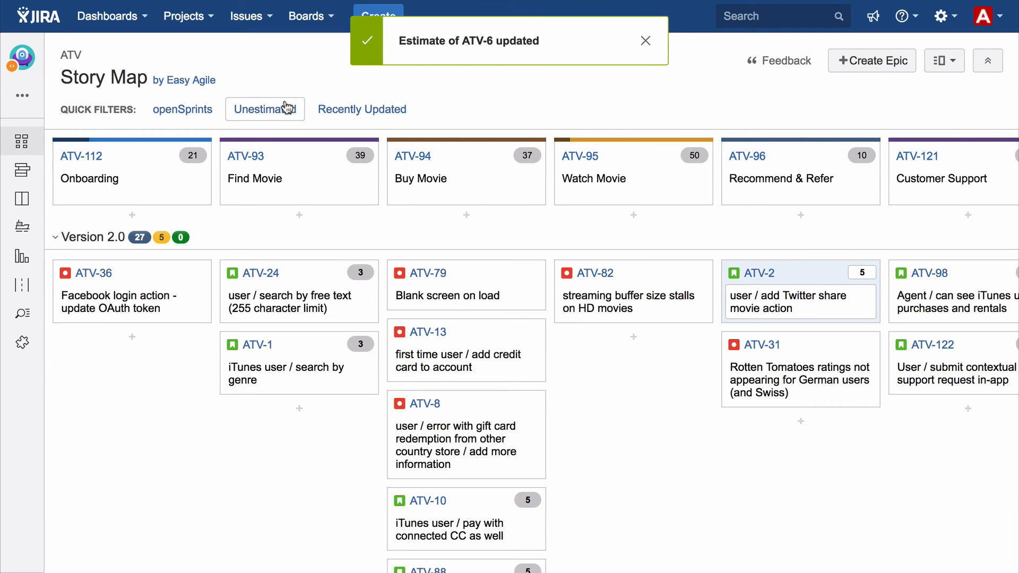
click(944, 61)
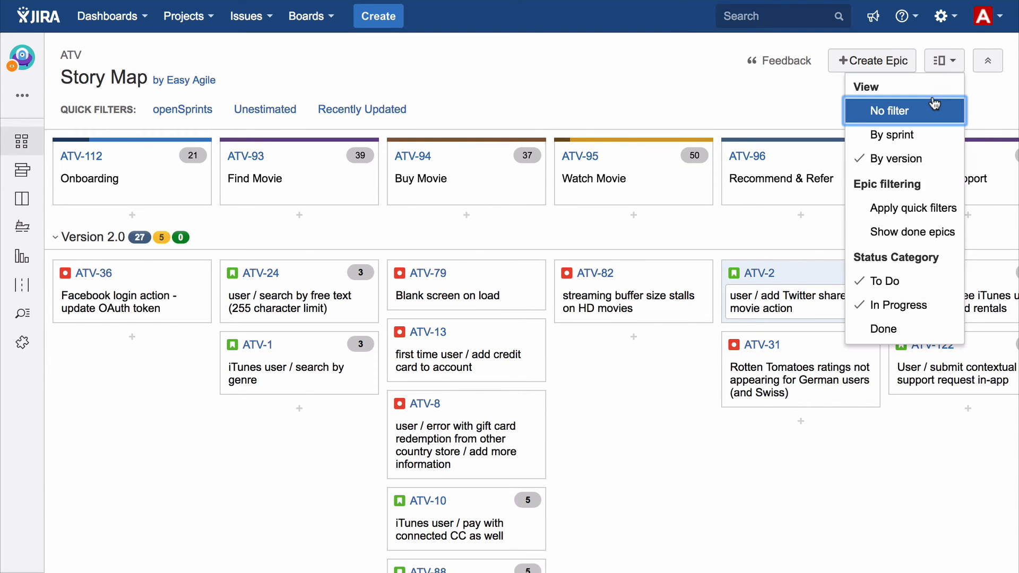
click(889, 112)
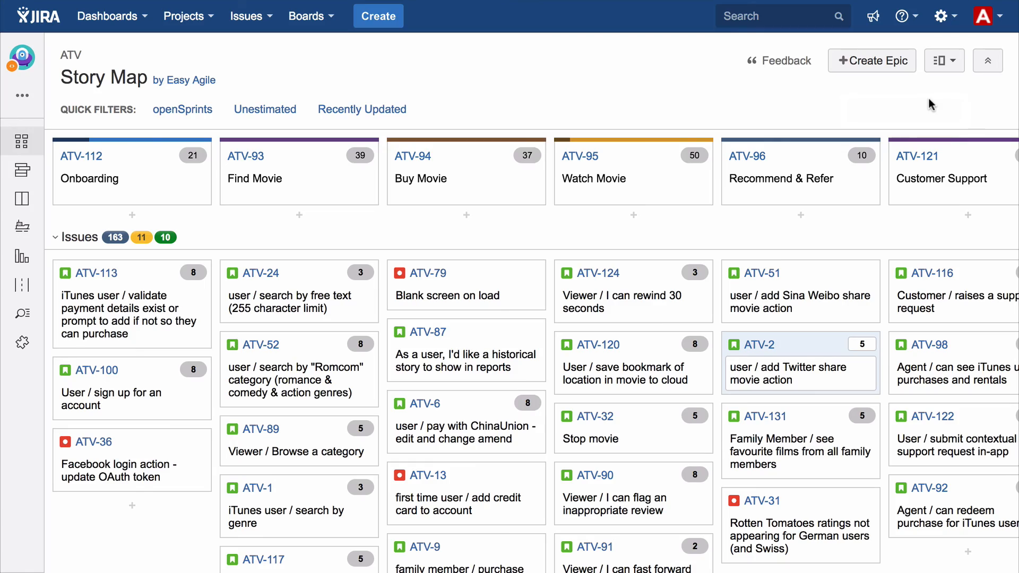